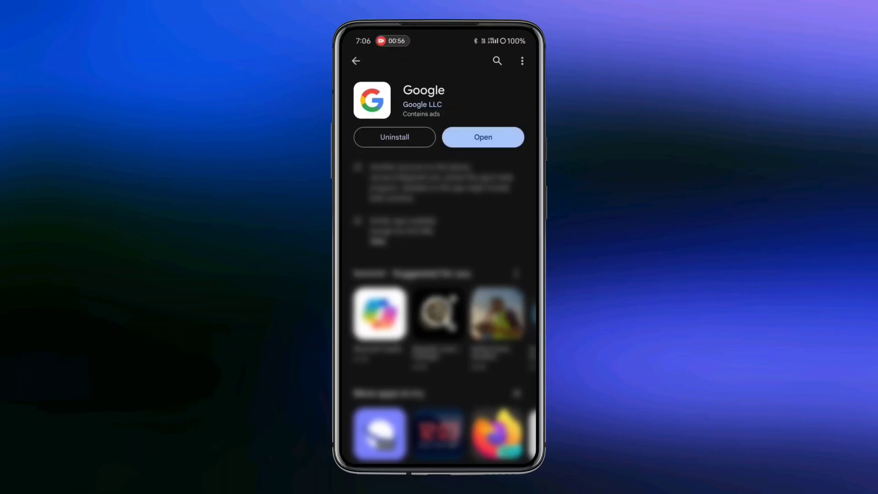
# Search the Play Store for 'gemini' and scroll through the results.
pyautogui.write('gemini')
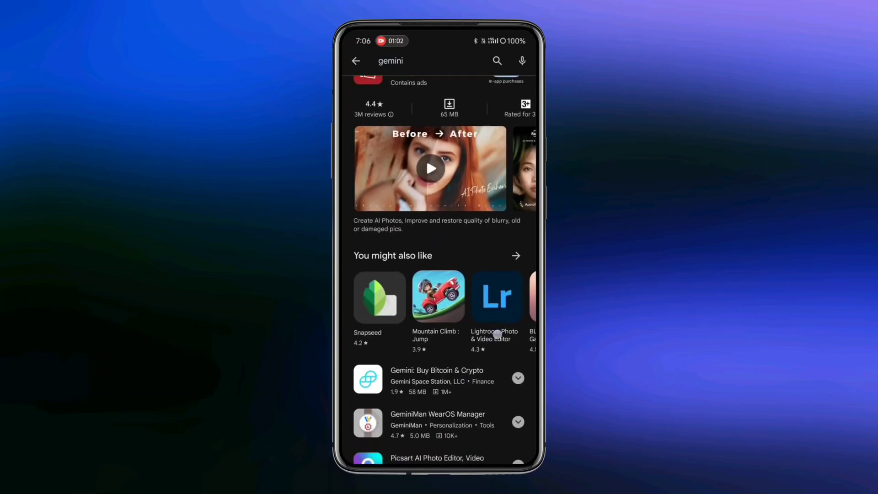
pyautogui.scroll(-3)
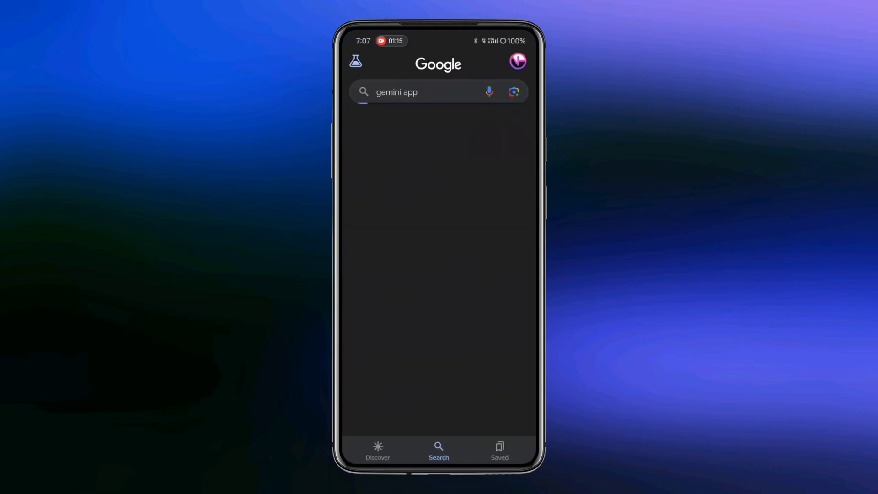
# Run the 'gemini app' web search and pick the Google Gemini app result.
pyautogui.press('enter')
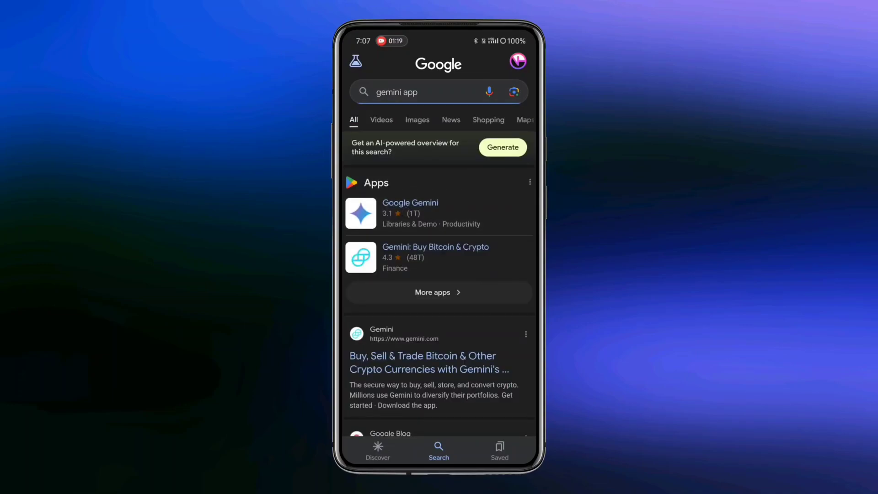
pyautogui.click(409, 203)
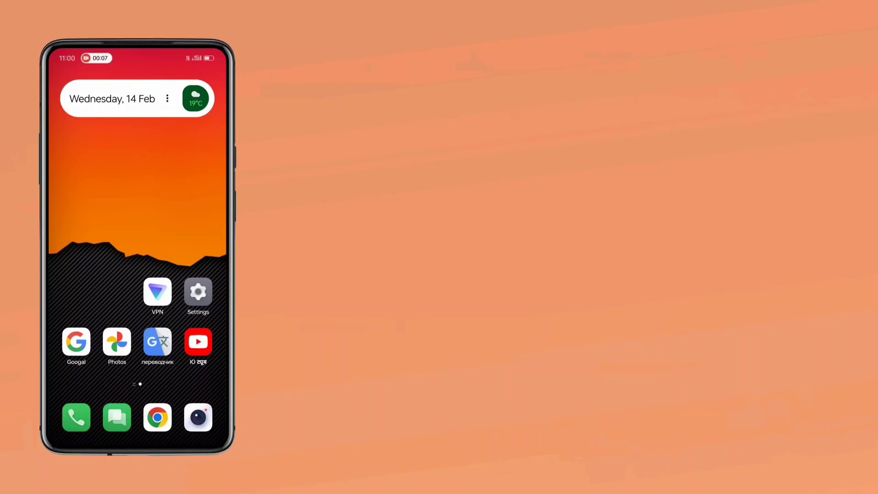
pyautogui.click(157, 292)
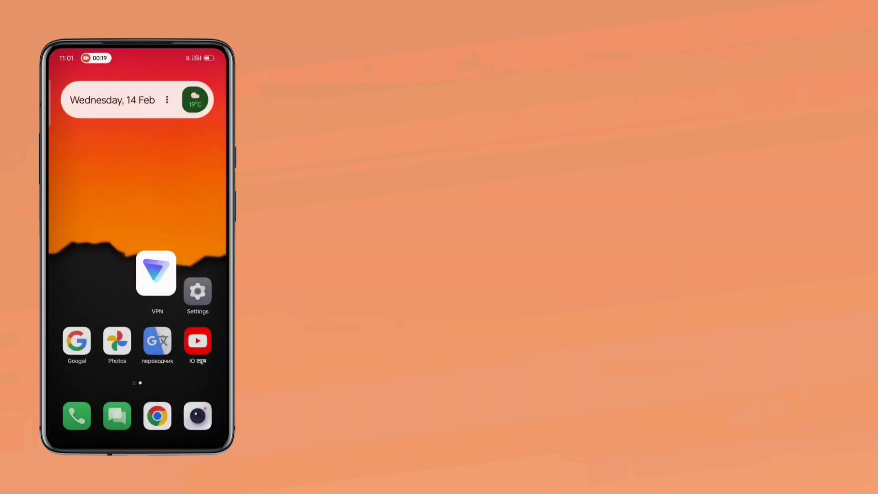
# Navigate Settings > Additional settings > Language & region, showing English default and India region.
pyautogui.click(197, 292)
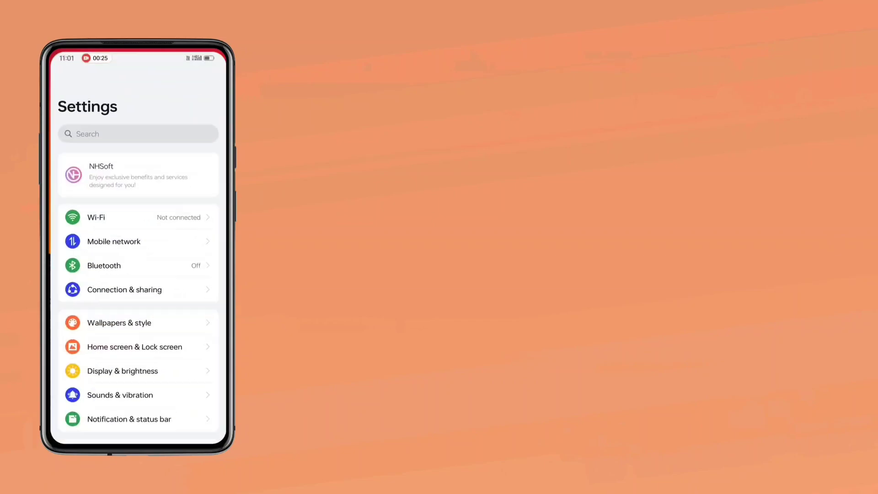
pyautogui.scroll(-3)
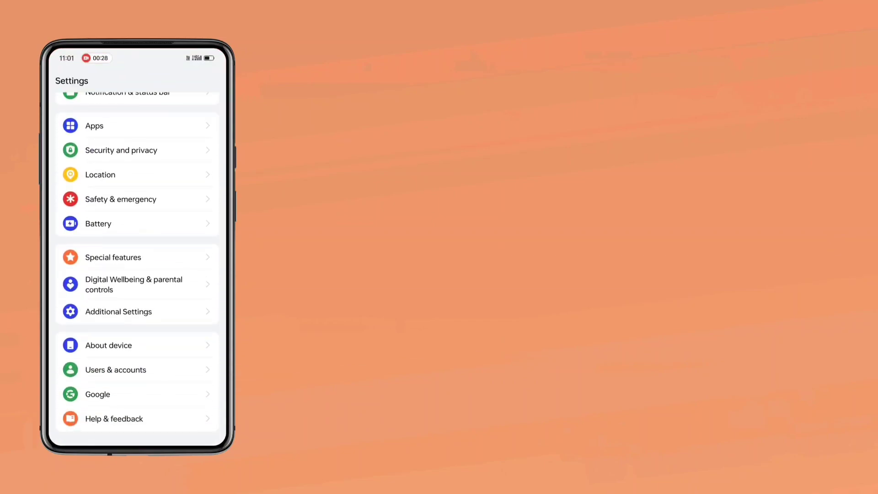
pyautogui.click(118, 312)
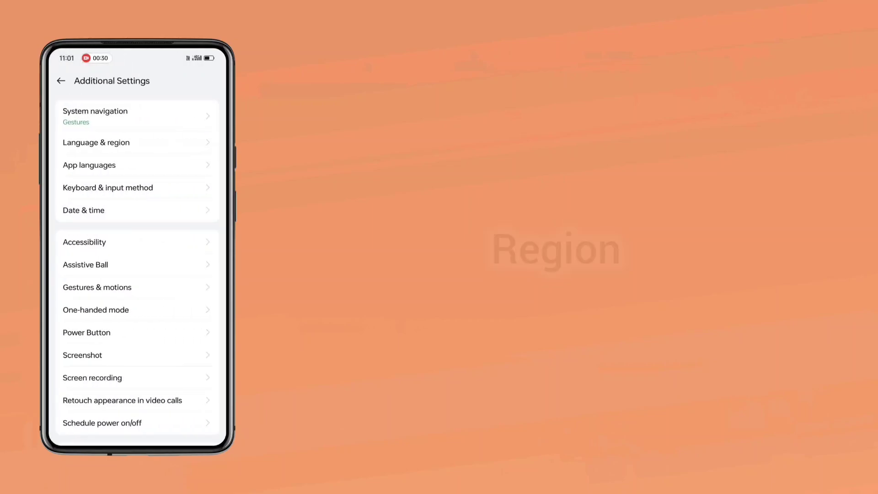
pyautogui.click(96, 142)
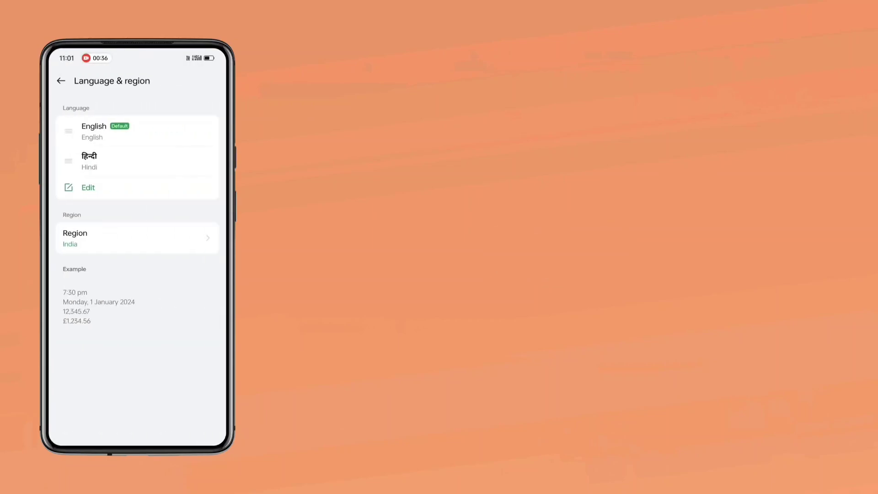
pyautogui.click(137, 237)
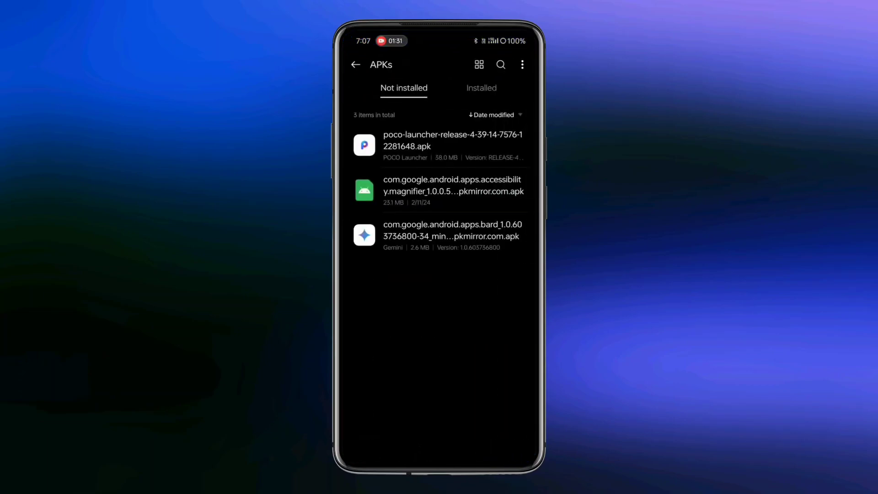
# Install the com.google.android.apps.bard APK from File Manager's Not installed list.
pyautogui.click(451, 236)
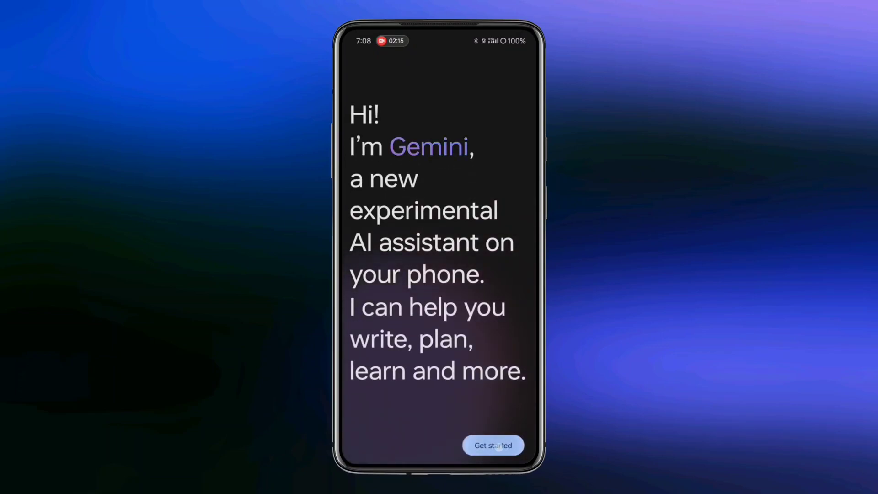
# Go through Gemini's Get started screens and agree to the terms.
pyautogui.click(492, 445)
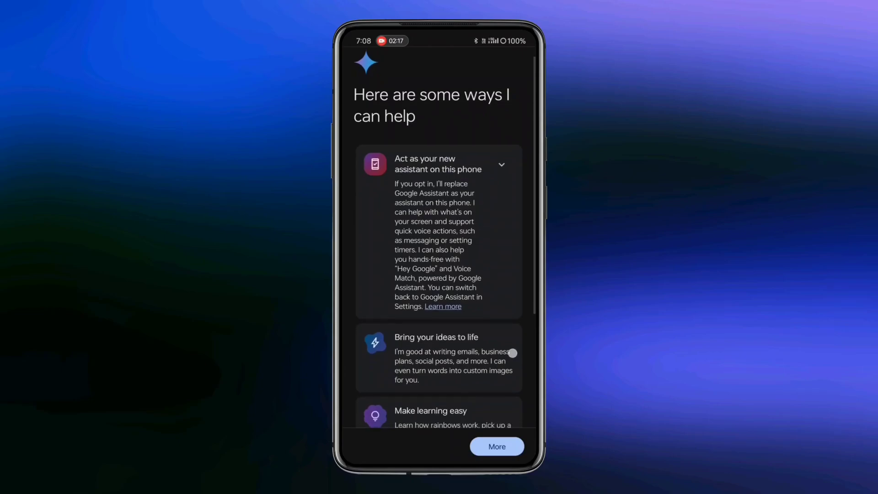
pyautogui.scroll(-3)
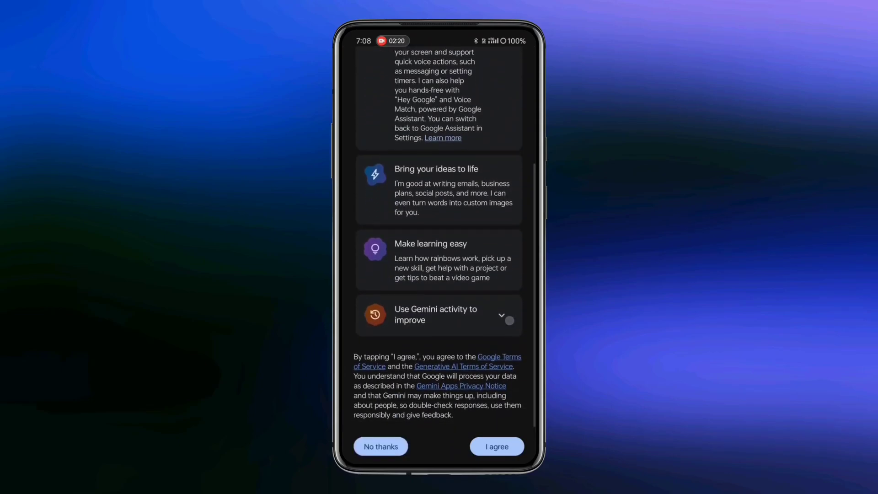
pyautogui.click(496, 446)
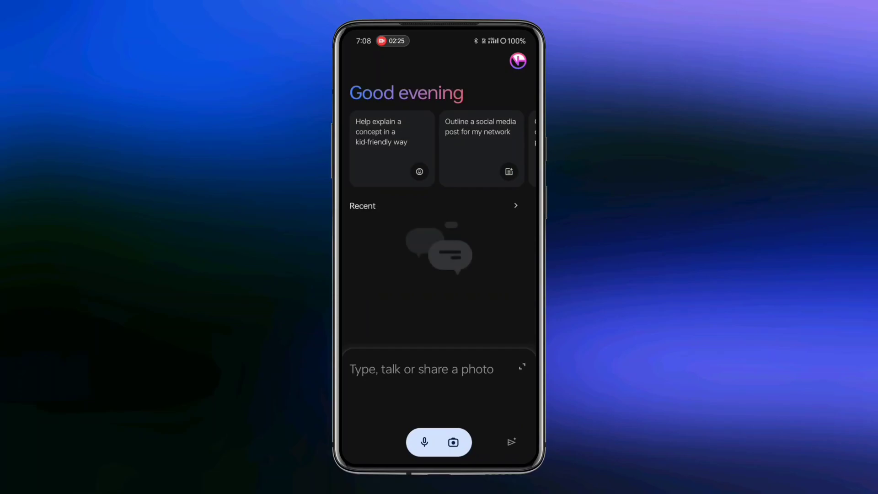
pyautogui.scroll(-3)
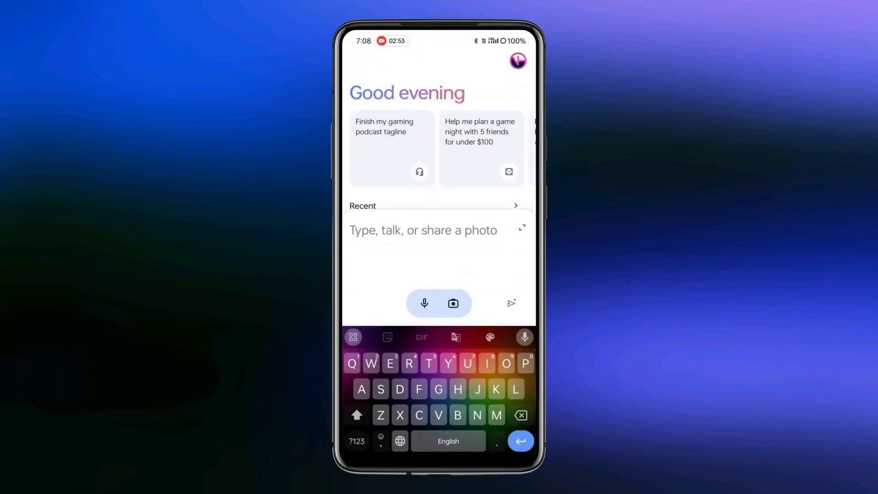
# Send 'Hello gemini' and dismiss the double-check responses tip.
pyautogui.write('Hello')
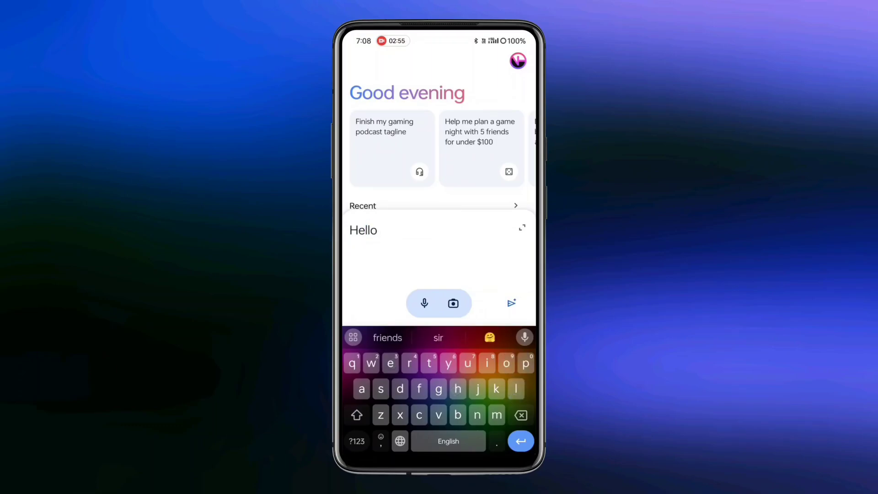
pyautogui.click(510, 303)
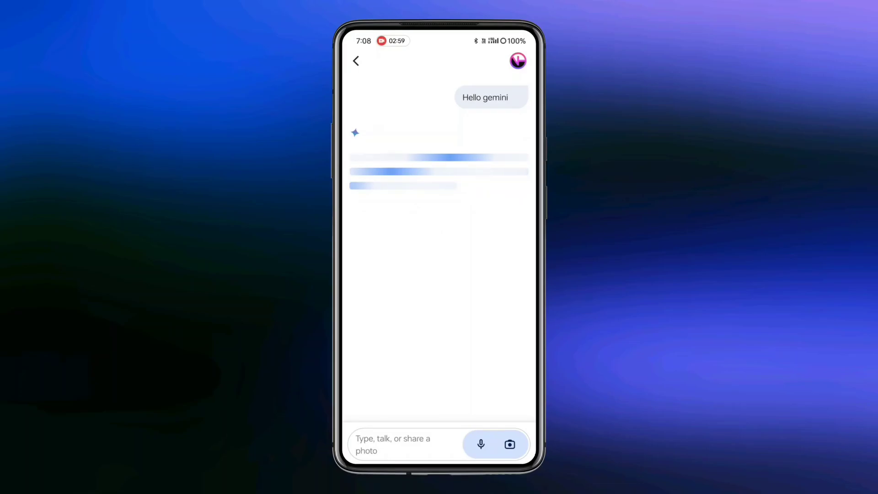
pyautogui.click(411, 197)
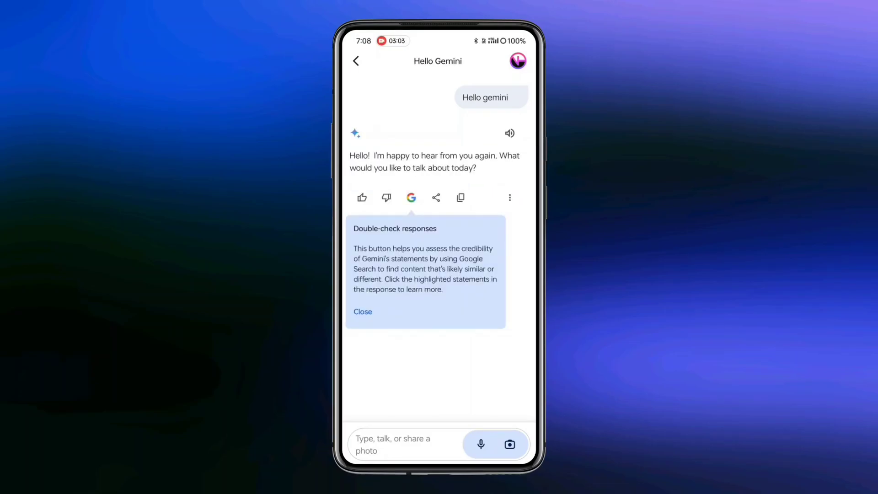
pyautogui.click(362, 311)
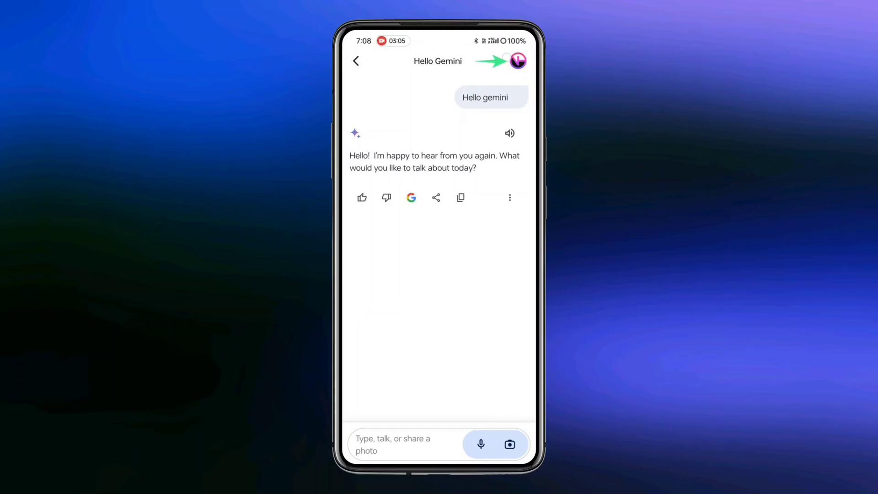
# Through profile menu Settings, choose Gemini under Digital assistants from Google.
pyautogui.click(517, 61)
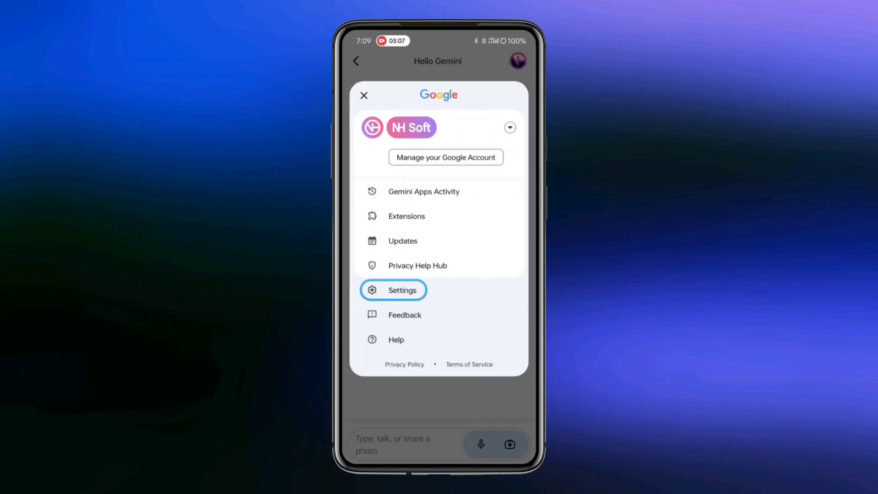
pyautogui.click(401, 290)
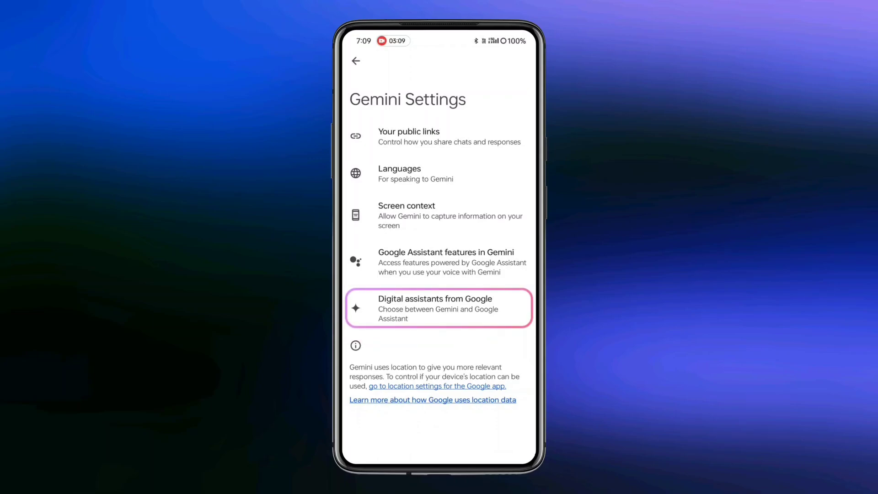
pyautogui.click(438, 308)
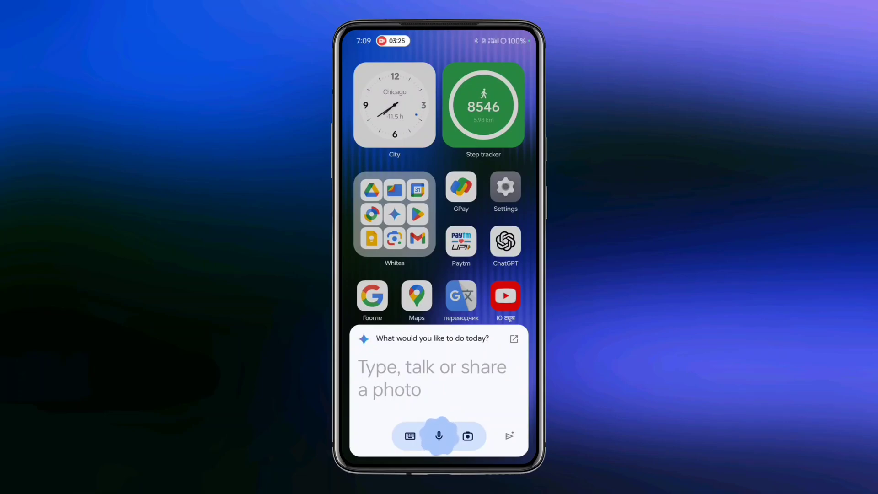
# Ask Gemini to 'open the torch', switch the flashlight off, then start a Bluetooth-off voice request.
pyautogui.write('open the torch')
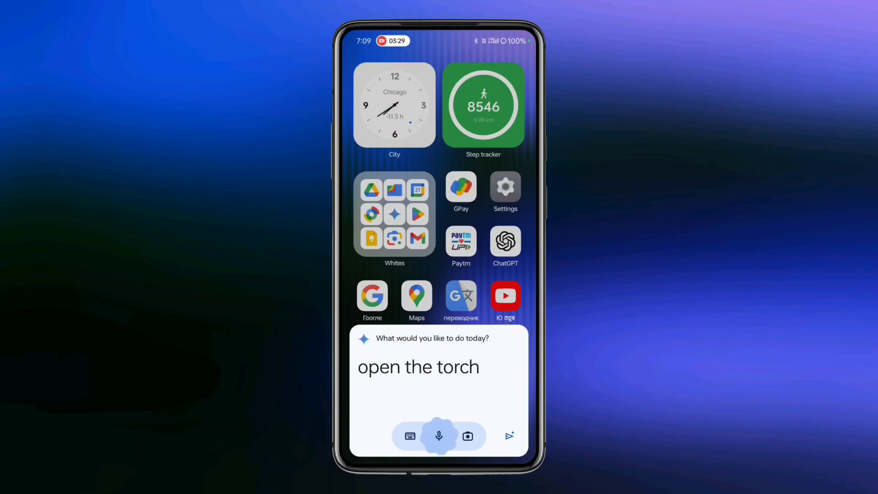
pyautogui.click(509, 436)
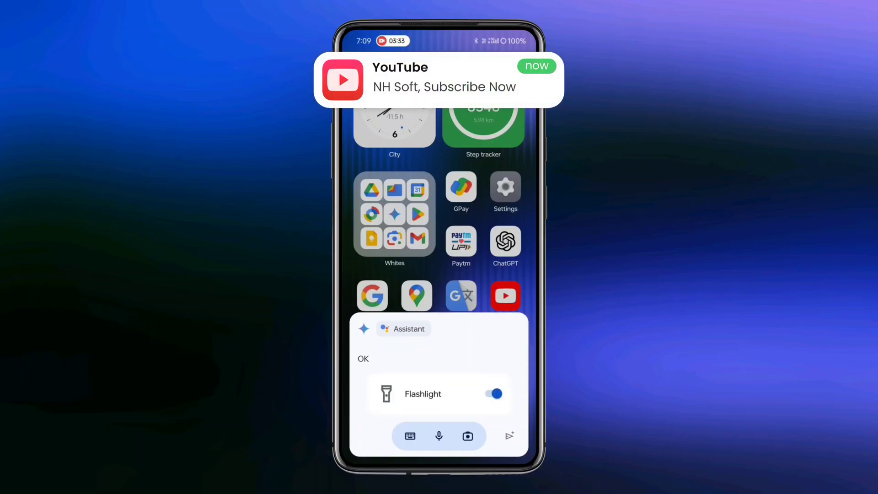
pyautogui.click(492, 394)
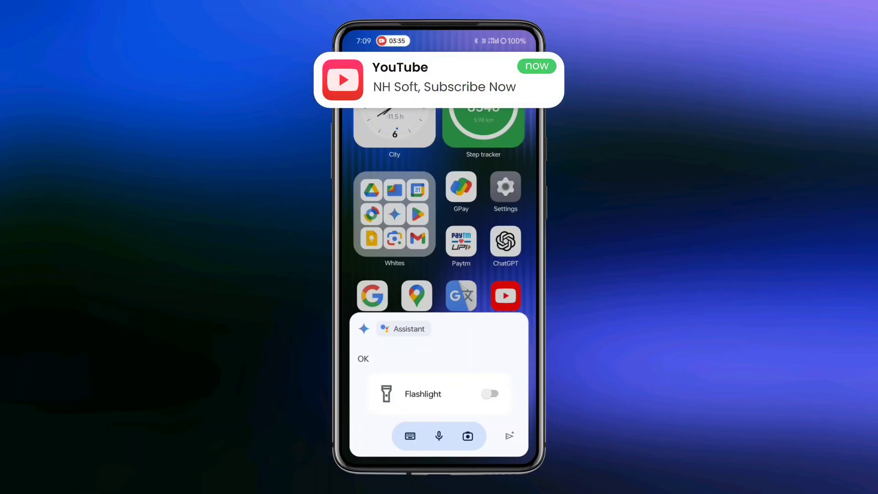
pyautogui.click(439, 436)
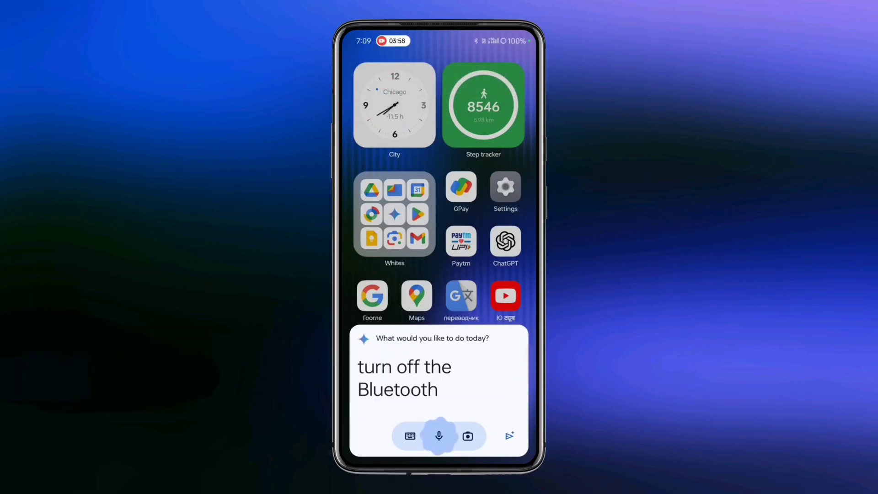